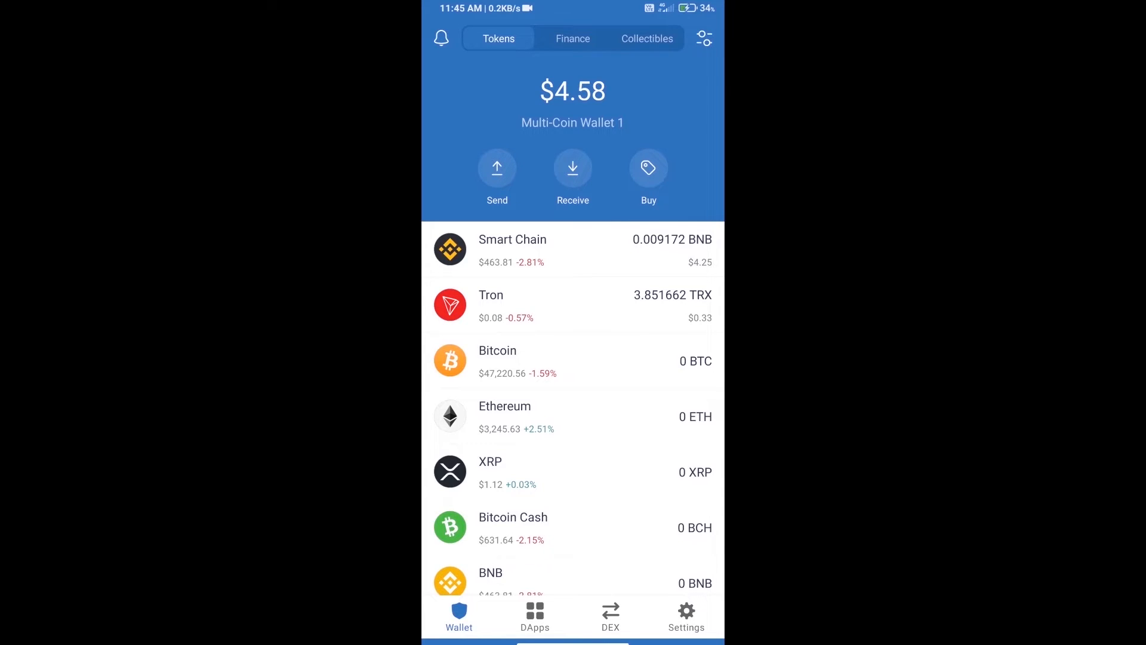
Pick Smart Chain BNB from the coin list, then launch PancakeSwap from DApps history
{"action": "left_click", "coordinate": [648, 166]}
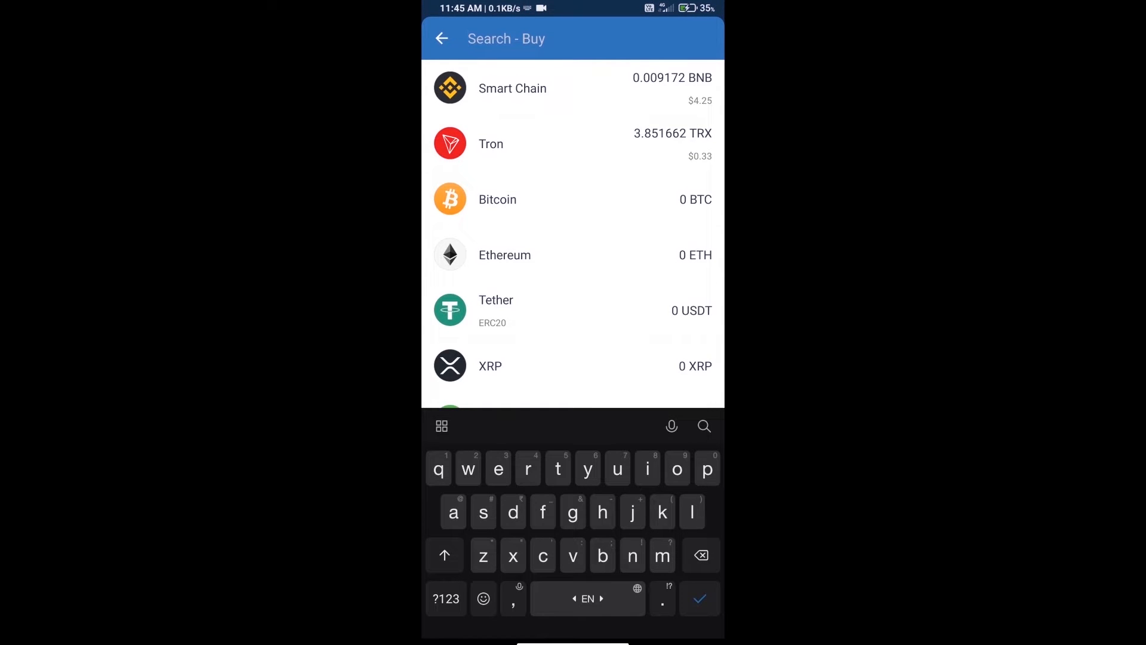
{"action": "type", "text": "bnb"}
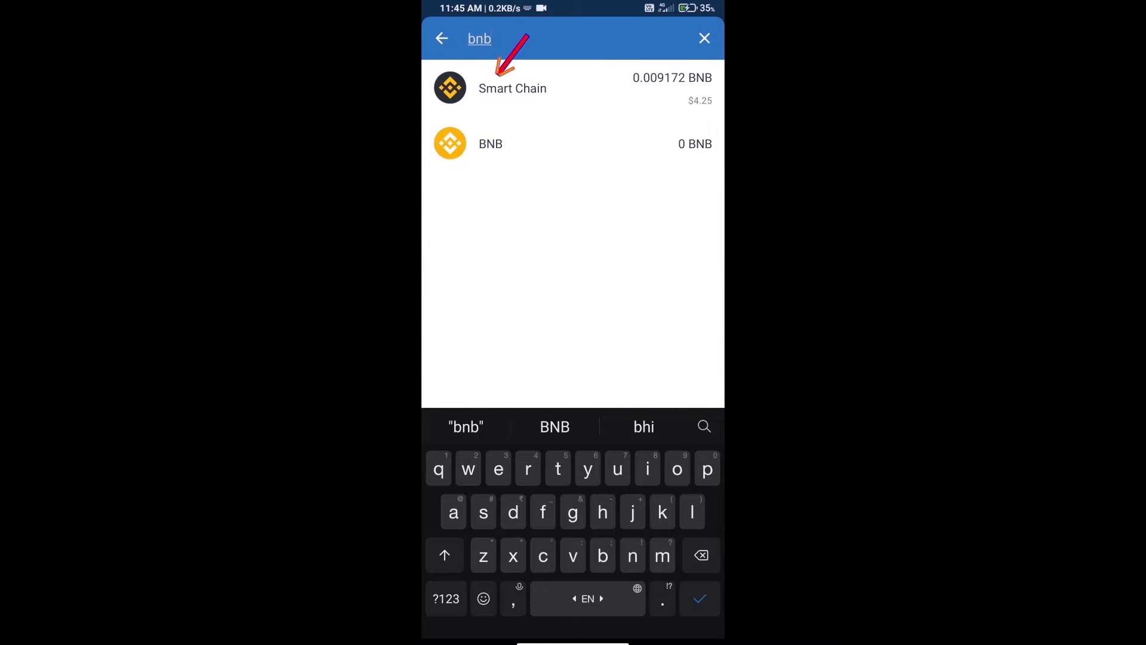
{"action": "left_click", "coordinate": [512, 87]}
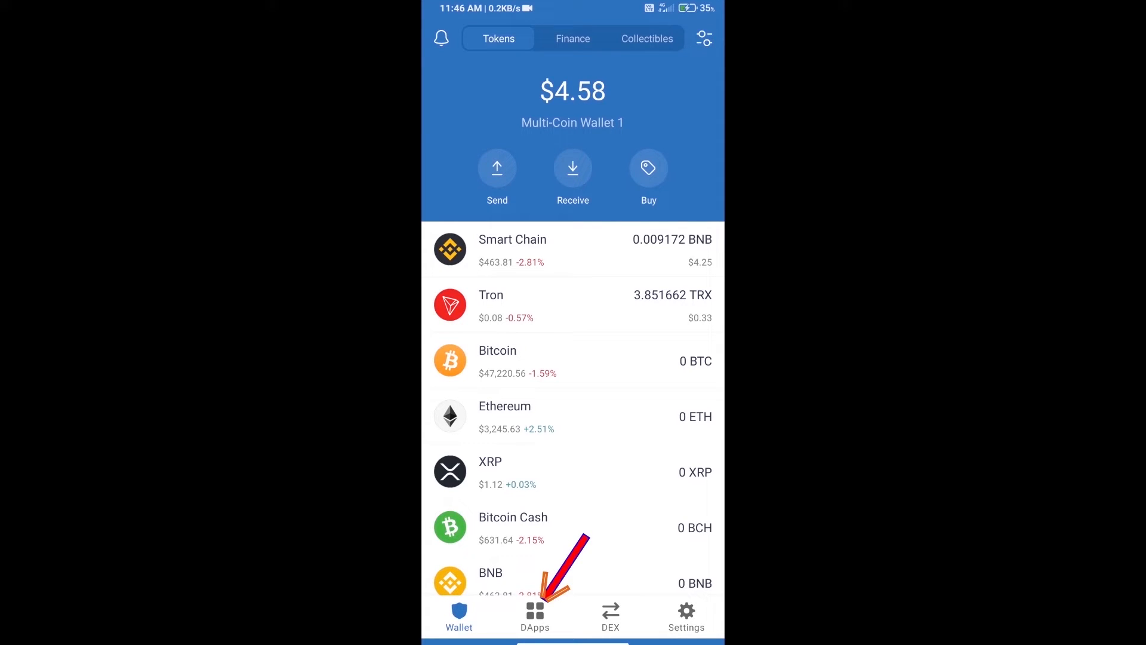
{"action": "left_click", "coordinate": [535, 616]}
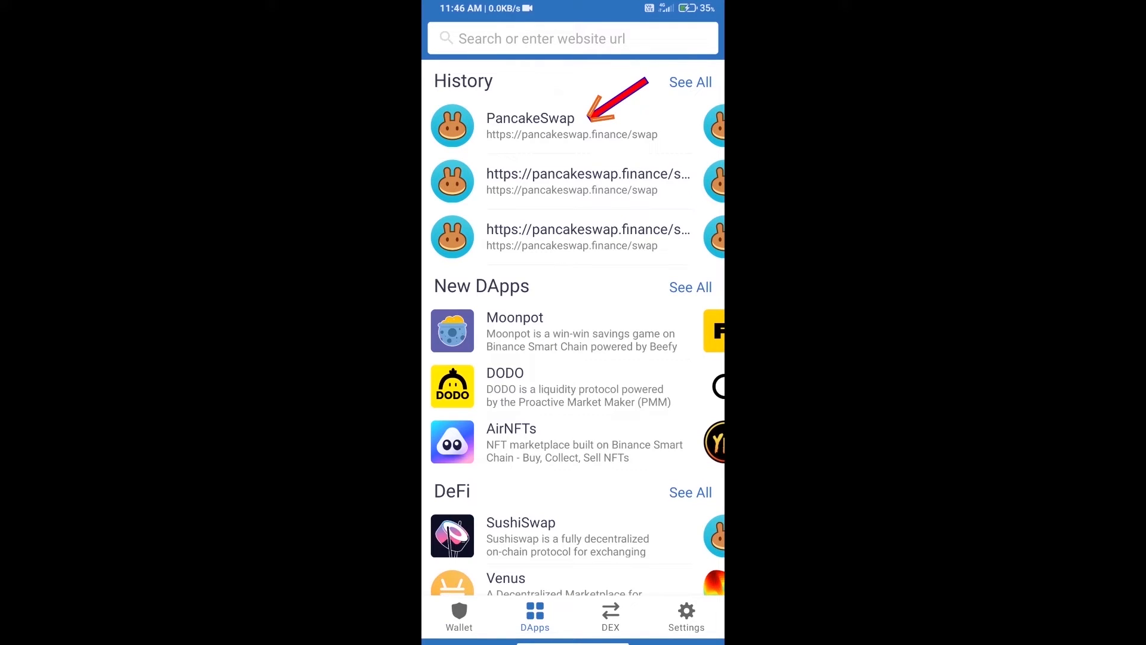
{"action": "left_click", "coordinate": [530, 125]}
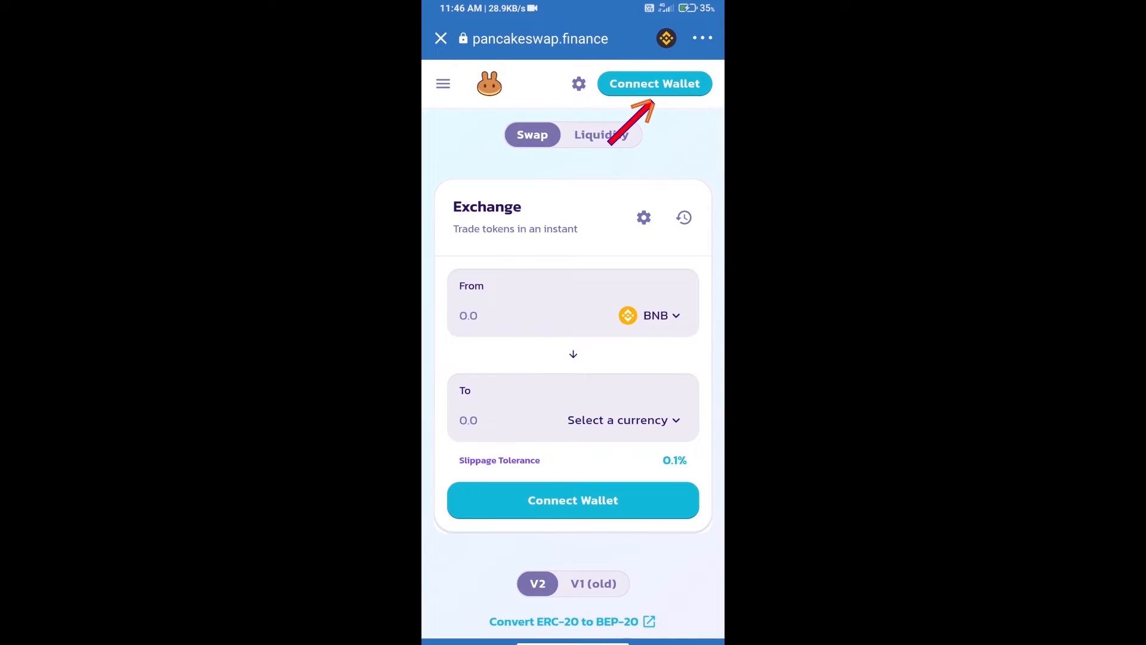
Link PancakeSwap to the Trust Wallet account, showing the 0.00917245 BNB balance
{"action": "left_click", "coordinate": [654, 84]}
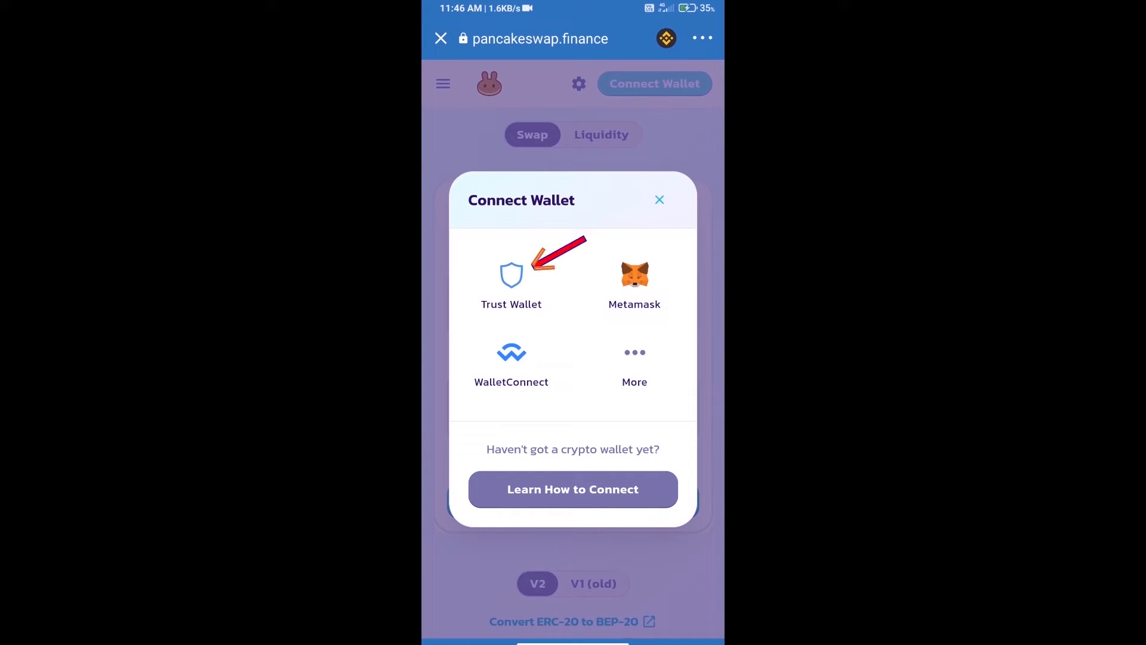
{"action": "left_click", "coordinate": [511, 276]}
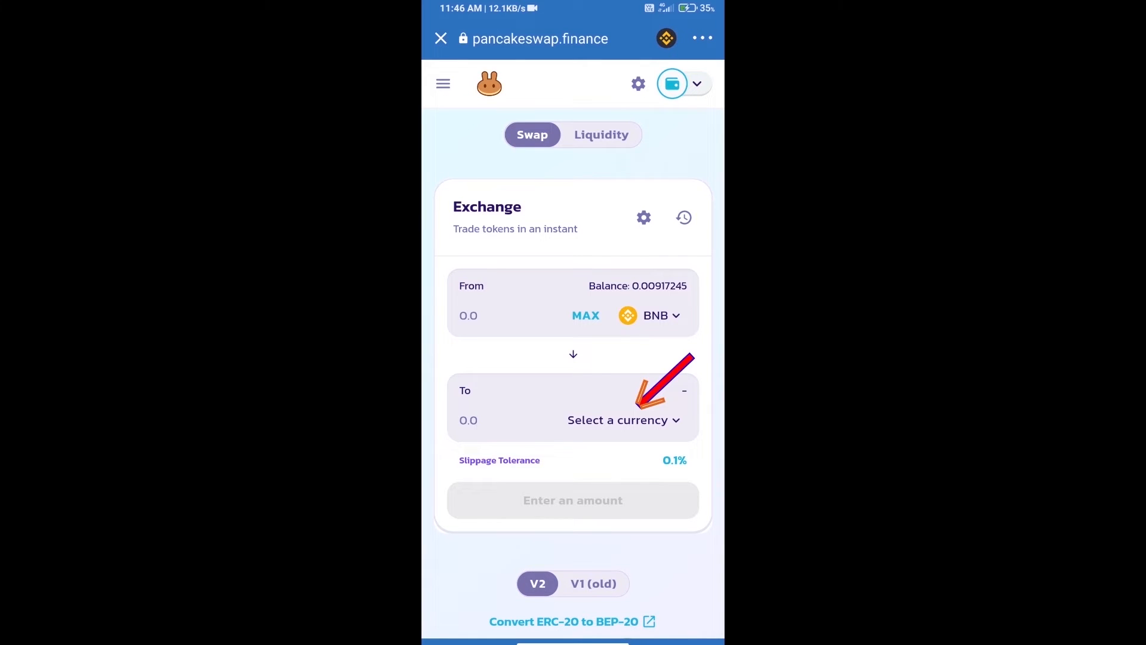
Open the To currency picker and copy BoxerDoge's BEP20 contract address from CoinMarketCap
{"action": "left_click", "coordinate": [618, 419]}
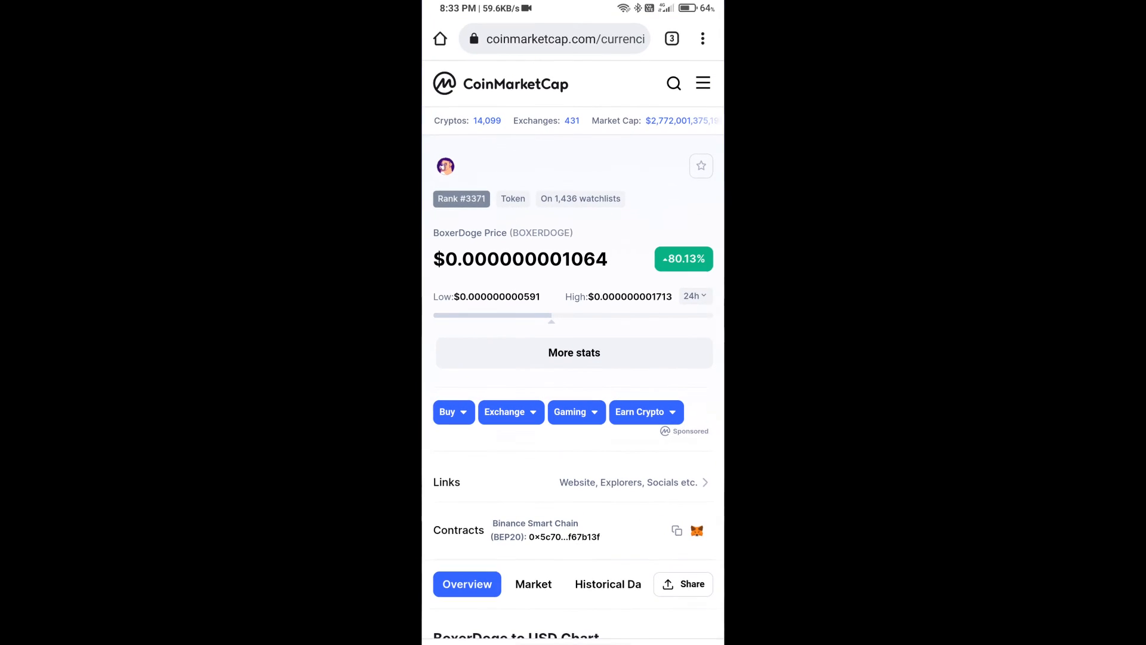
{"action": "left_click", "coordinate": [677, 530]}
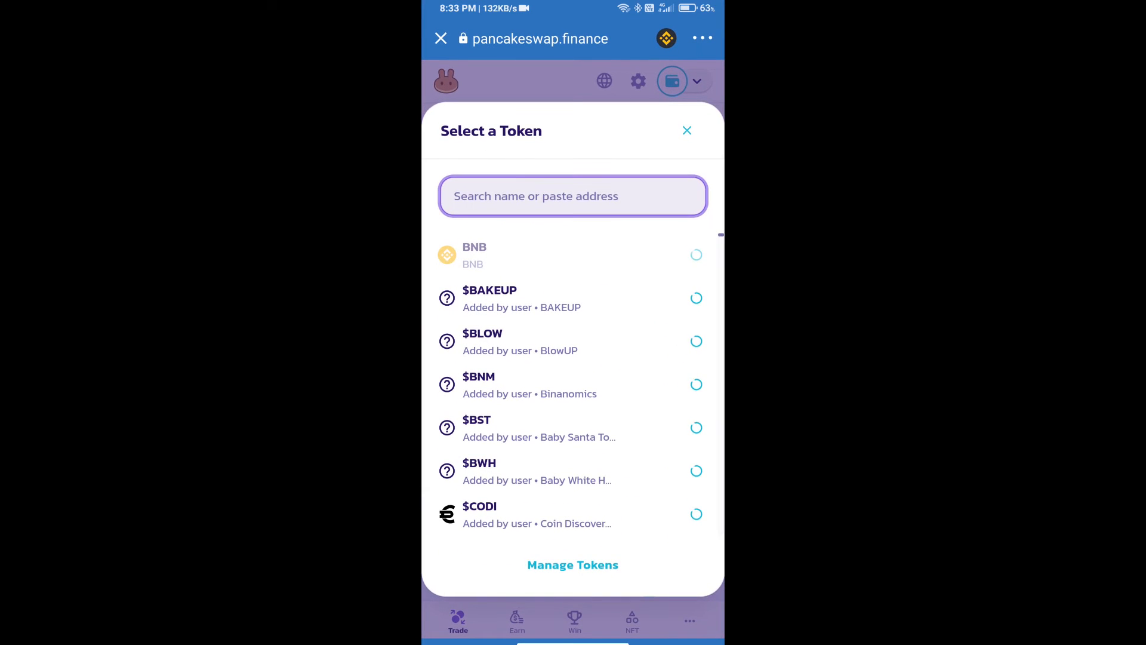
Paste the BoxerDoge contract address, accept the unknown-token warning, and import it
{"action": "type", "text": "0b22F1E6aBOf1cDe92bbBaF18568Baf67b13f"}
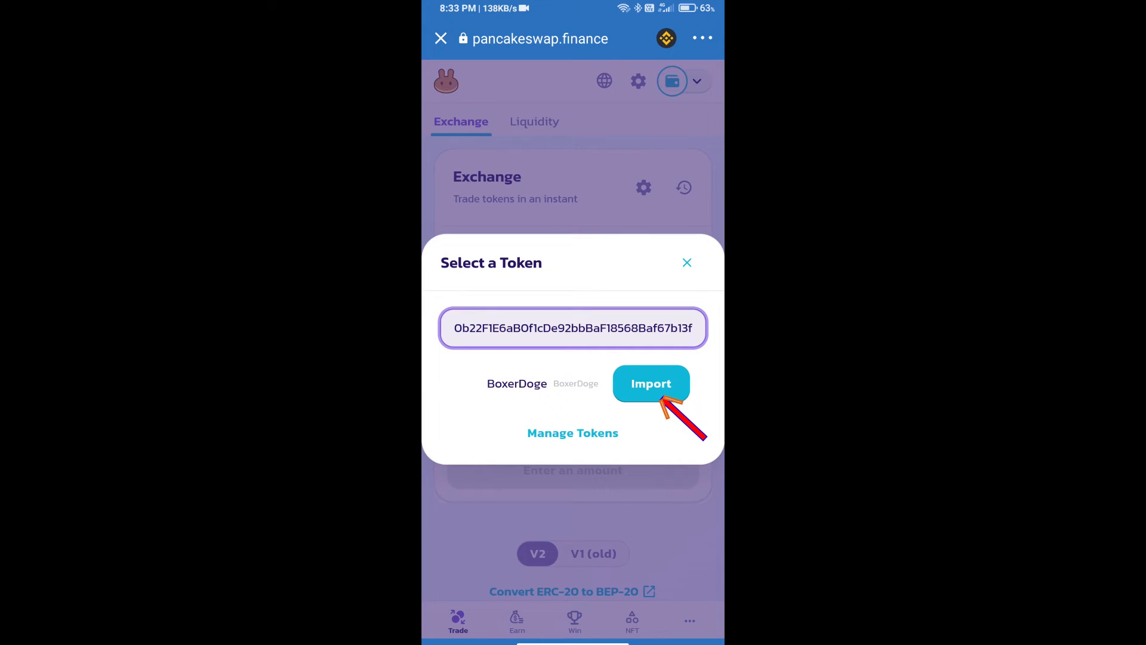
{"action": "left_click", "coordinate": [650, 383]}
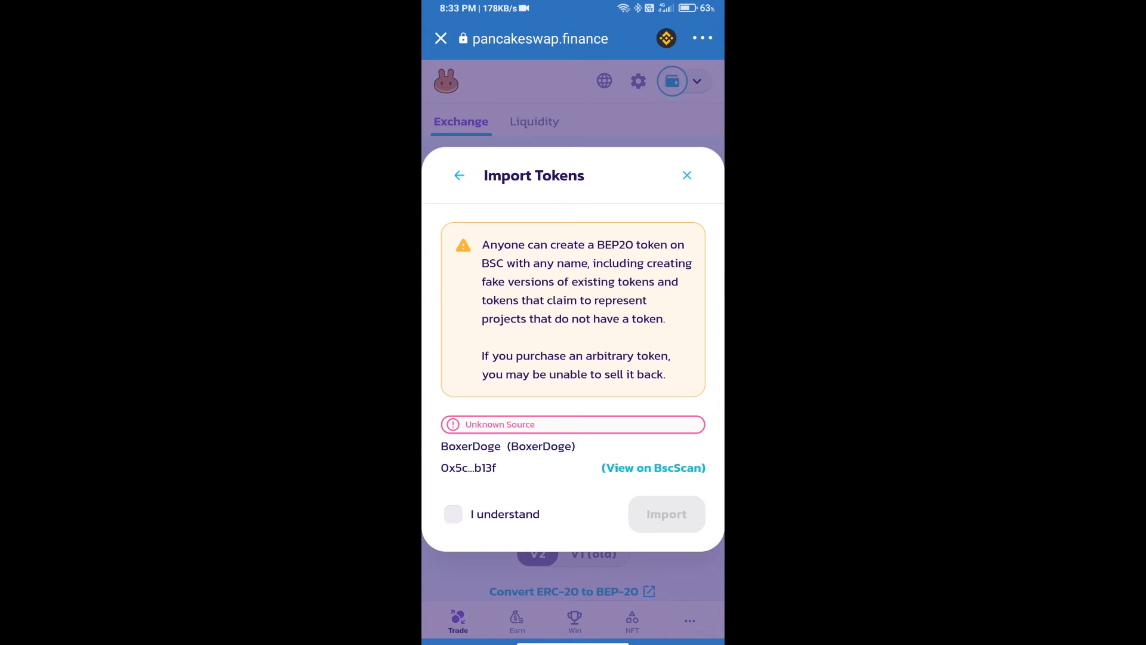
{"action": "left_click", "coordinate": [453, 514]}
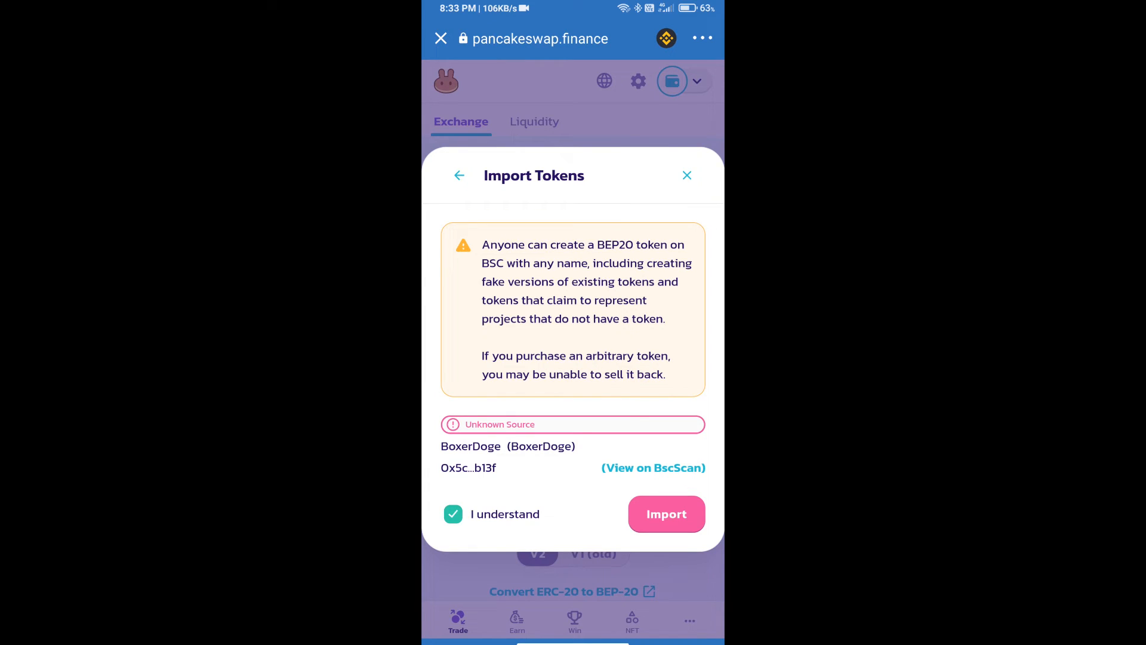
{"action": "left_click", "coordinate": [665, 514]}
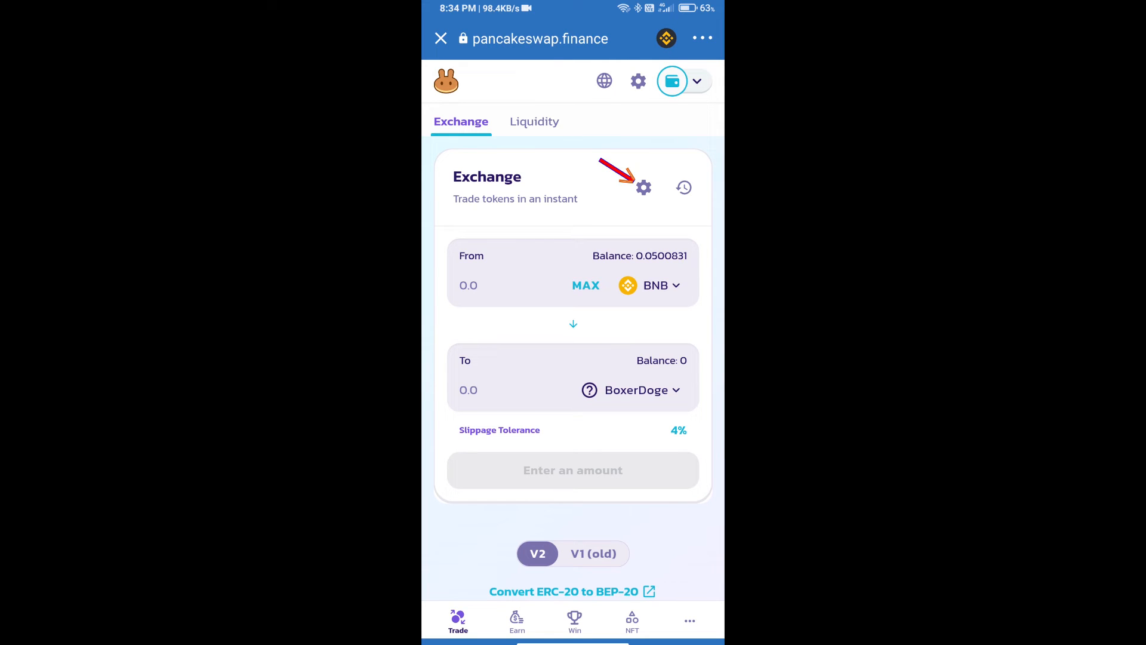
Set slippage tolerance to 12% in swap settings and enter 10000 BoxerDoge to receive
{"action": "left_click", "coordinate": [642, 187]}
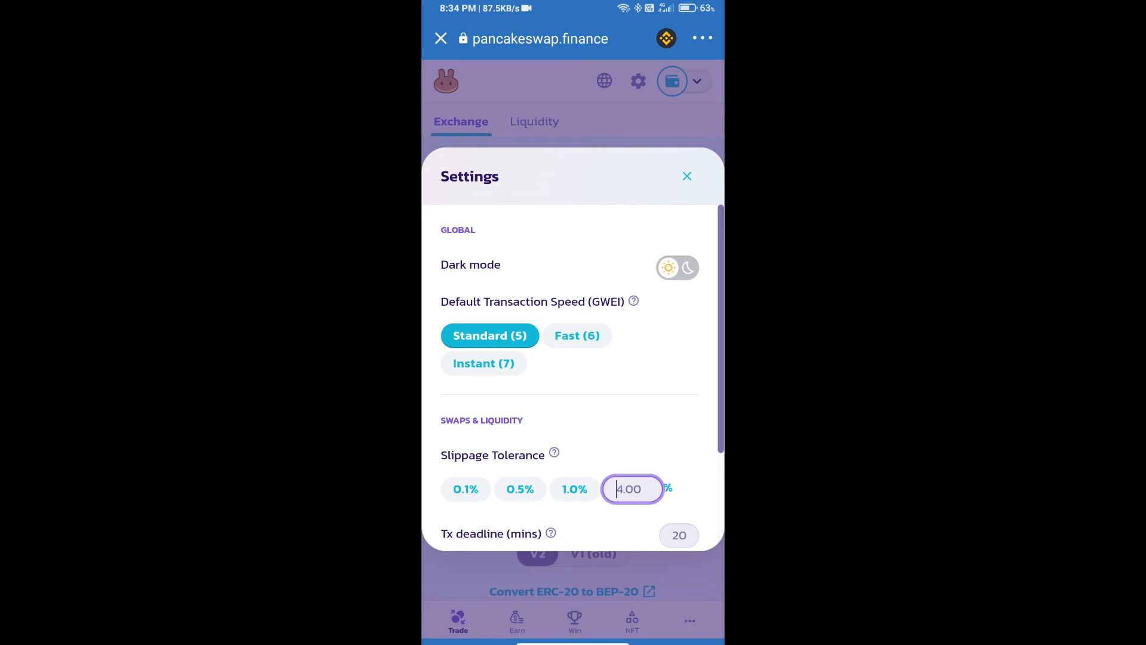
{"action": "type", "text": "12"}
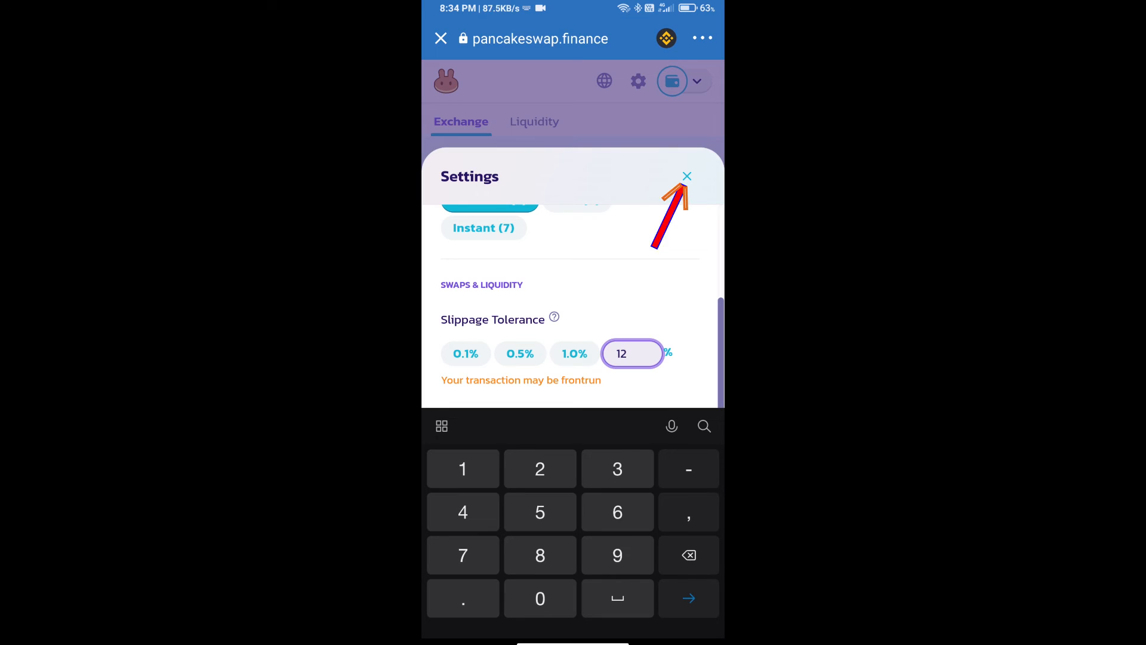
{"action": "left_click", "coordinate": [686, 176]}
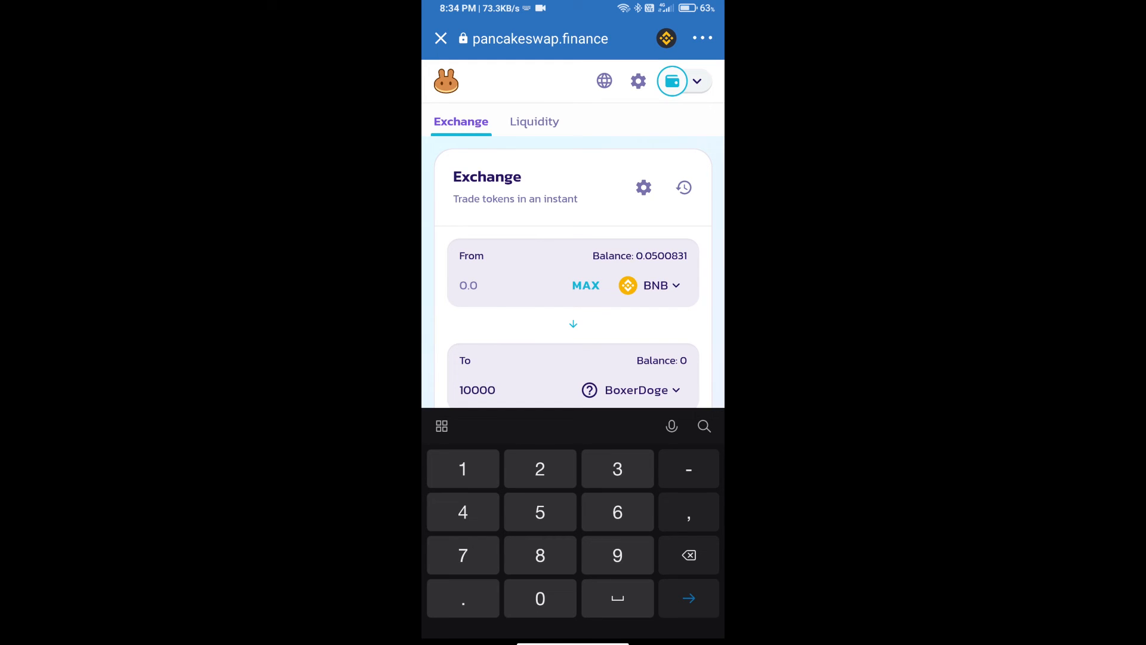
Submit and confirm the BNB-to-BoxerDoge swap, sending it to Trust Wallet for approval
{"action": "scroll", "scroll_direction": "down", "scroll_amount": 3}
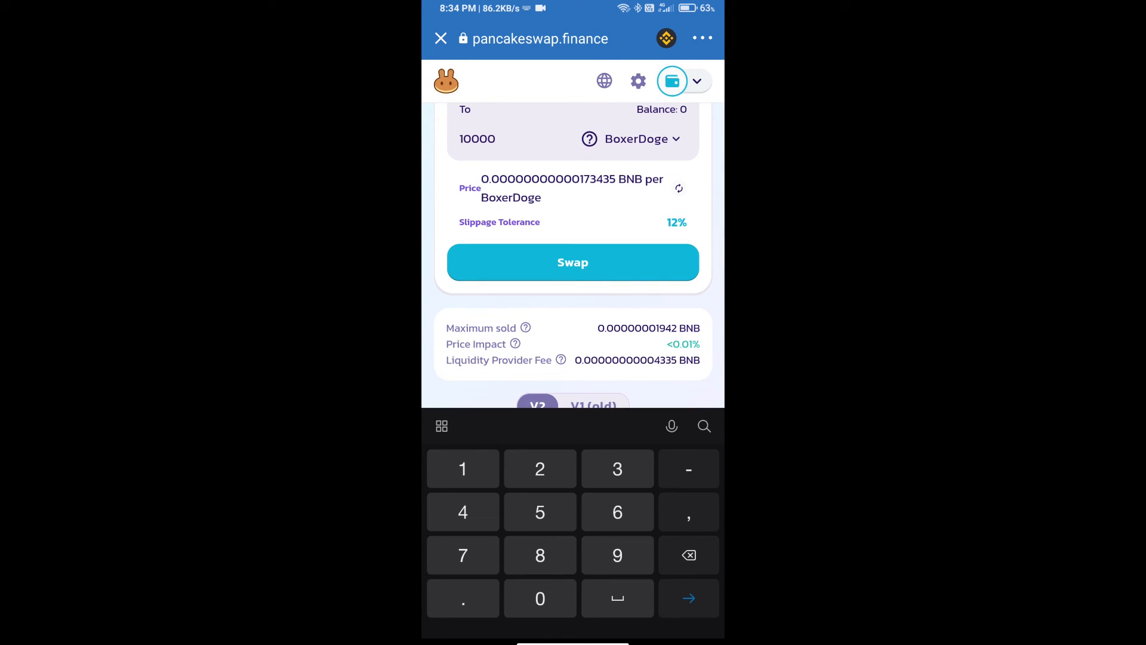
{"action": "left_click", "coordinate": [572, 263]}
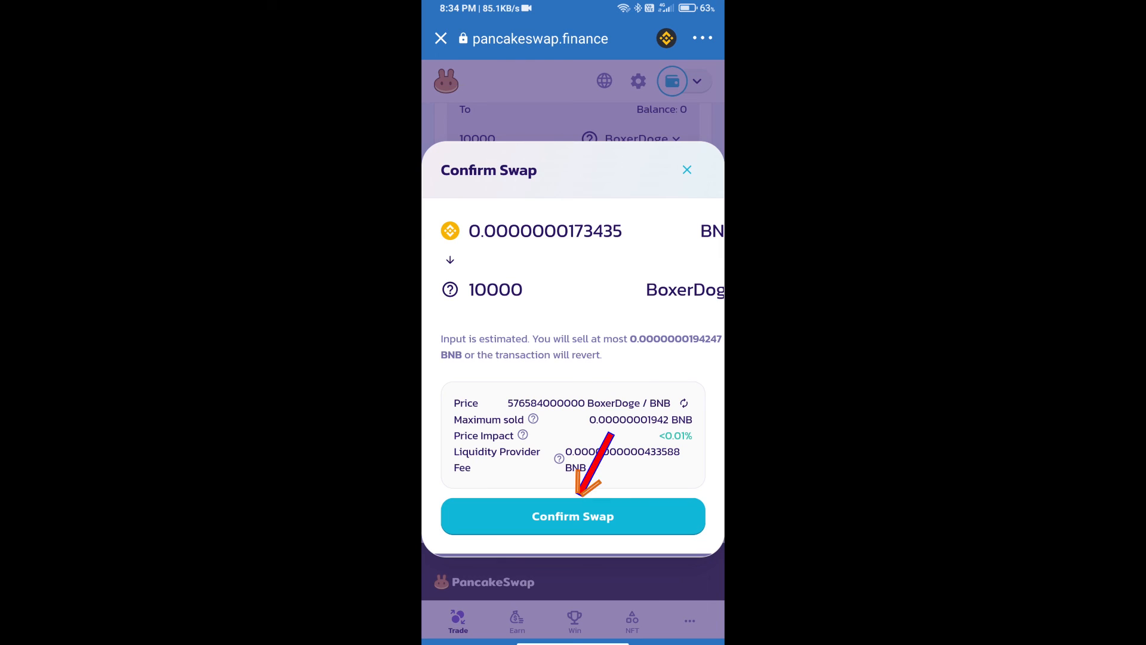
{"action": "left_click", "coordinate": [573, 515]}
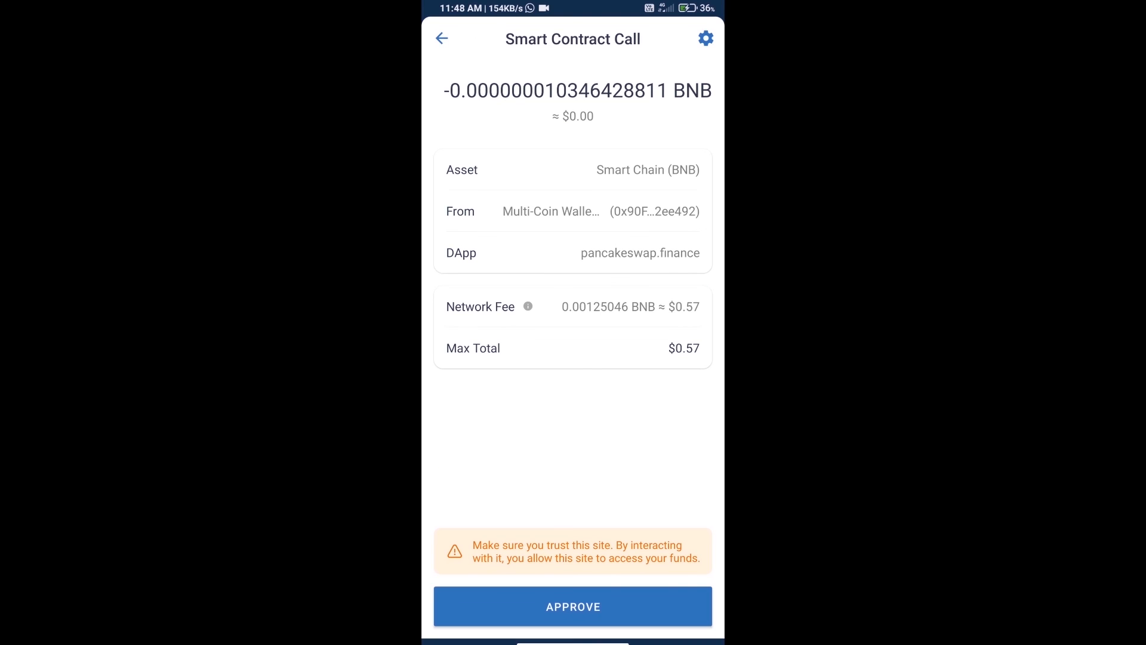